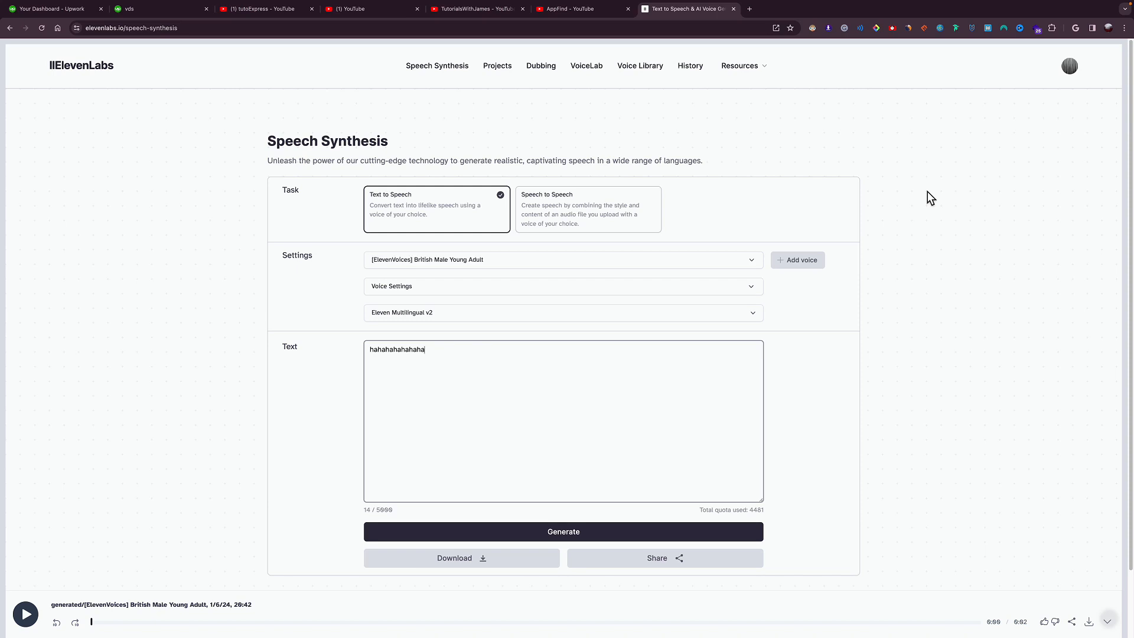
mouse_move(950, 326)
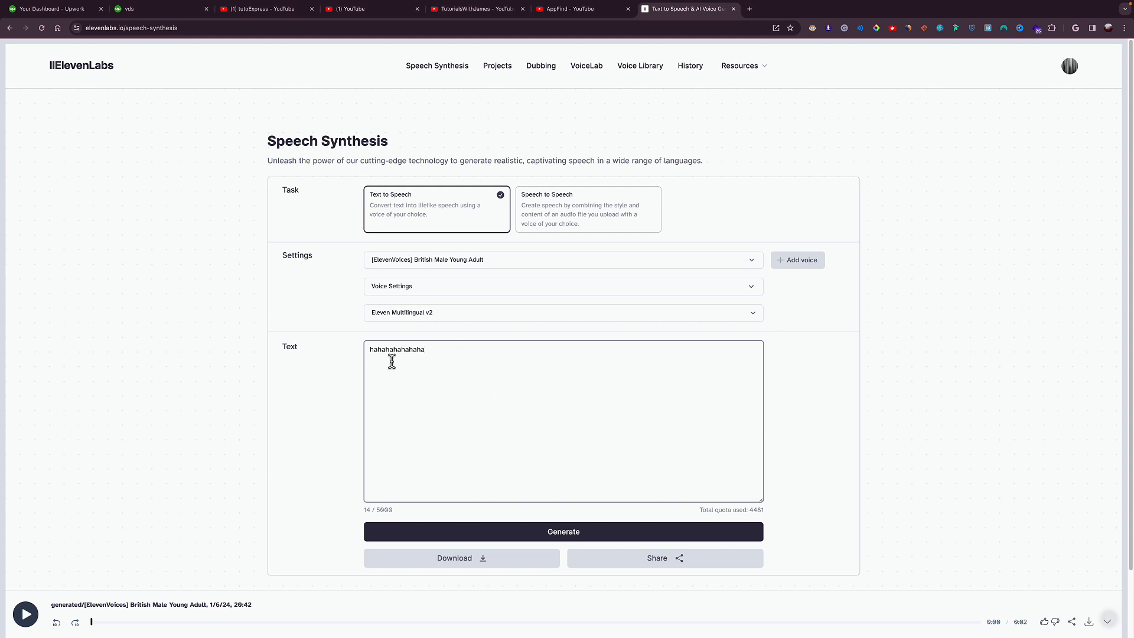
mouse_move(587, 131)
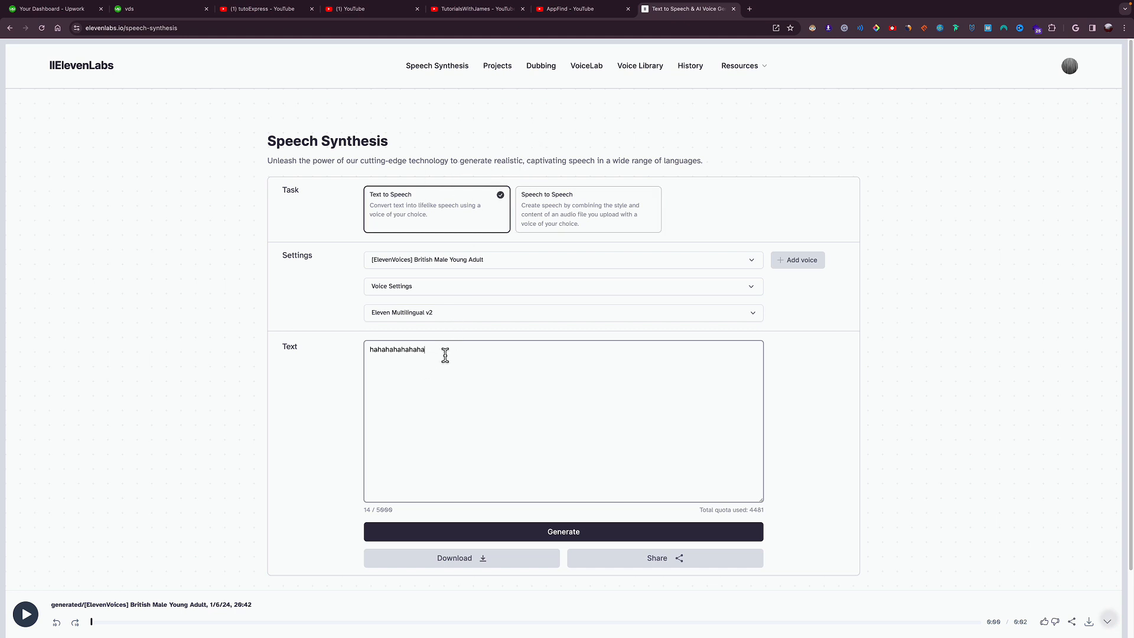
mouse_move(372, 356)
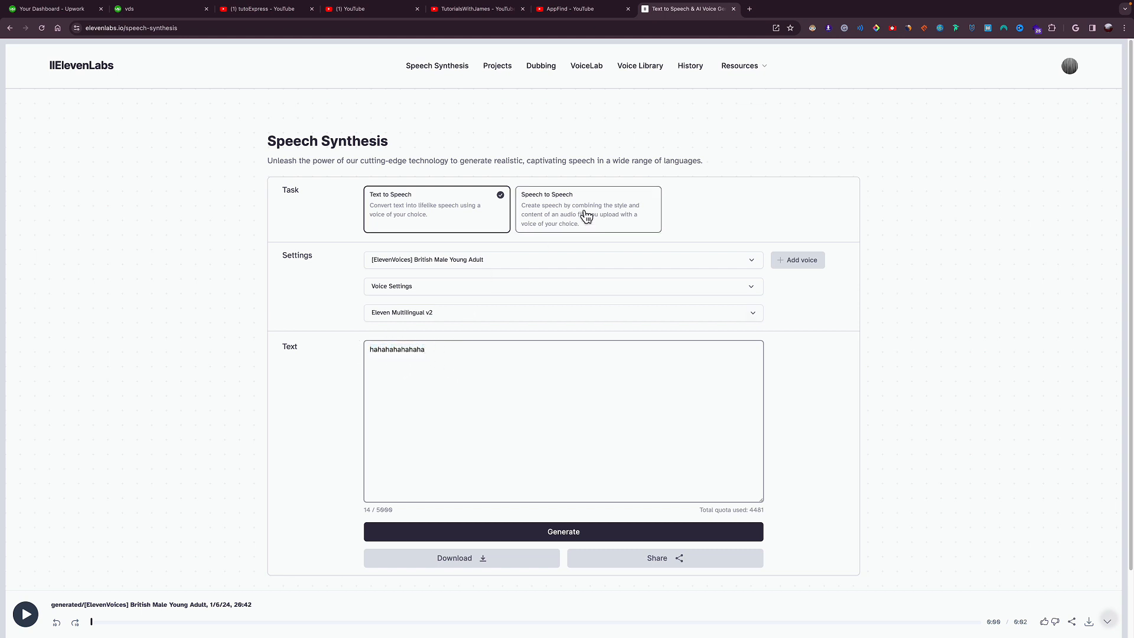
mouse_move(294, 263)
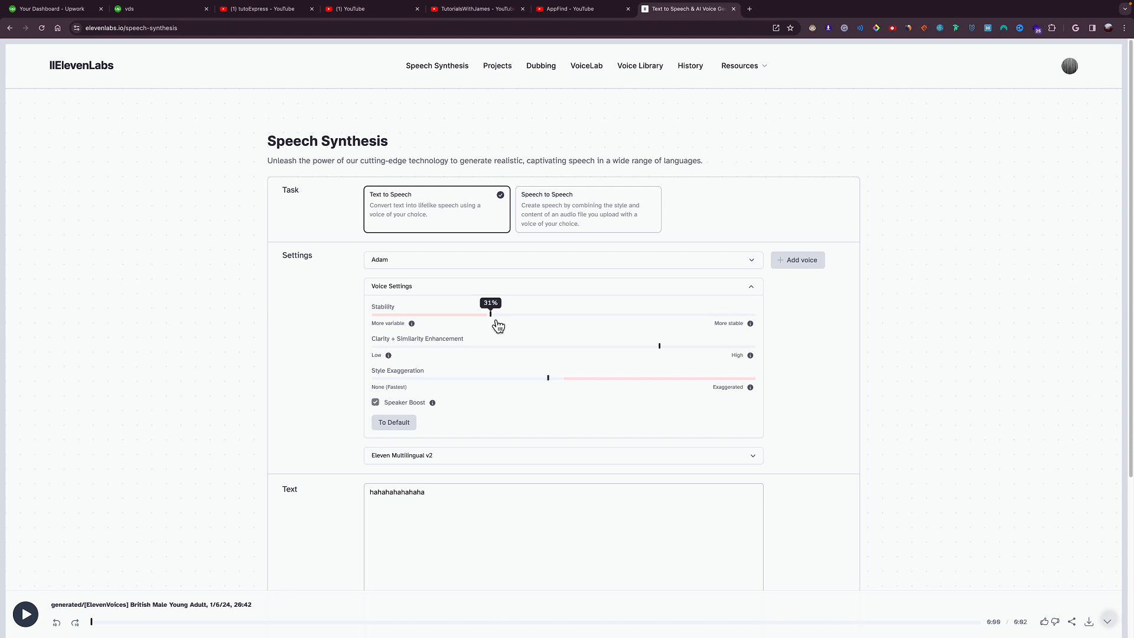
Set Stability to about 31% and generate the Adam laugh clip ending in '!'
left_click_drag(489, 314, 494, 315)
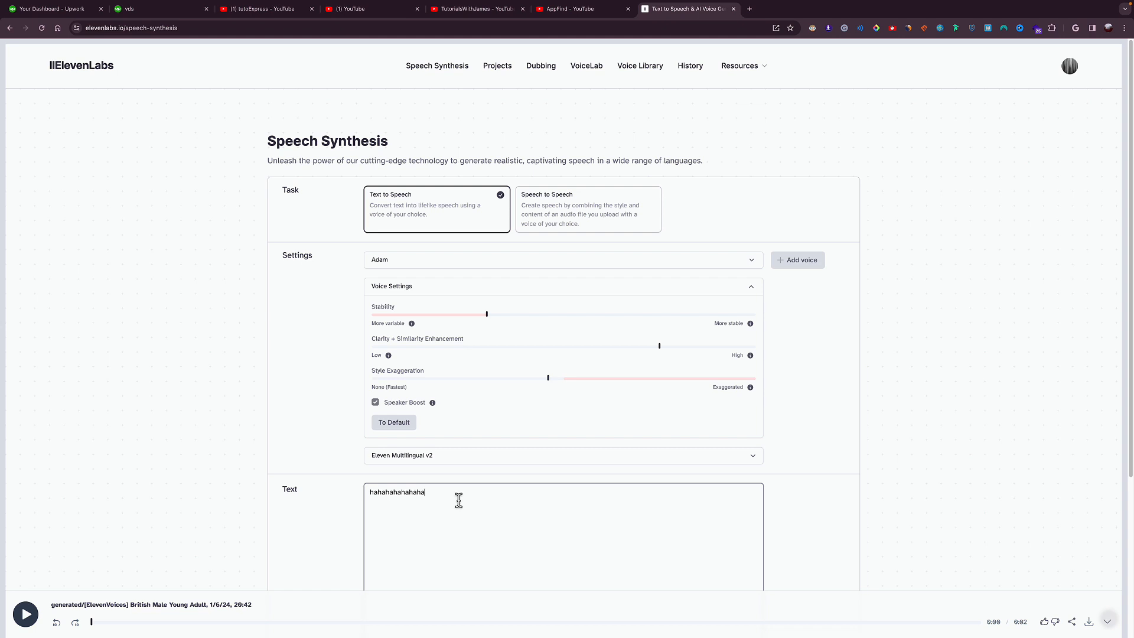
scroll("down", 3)
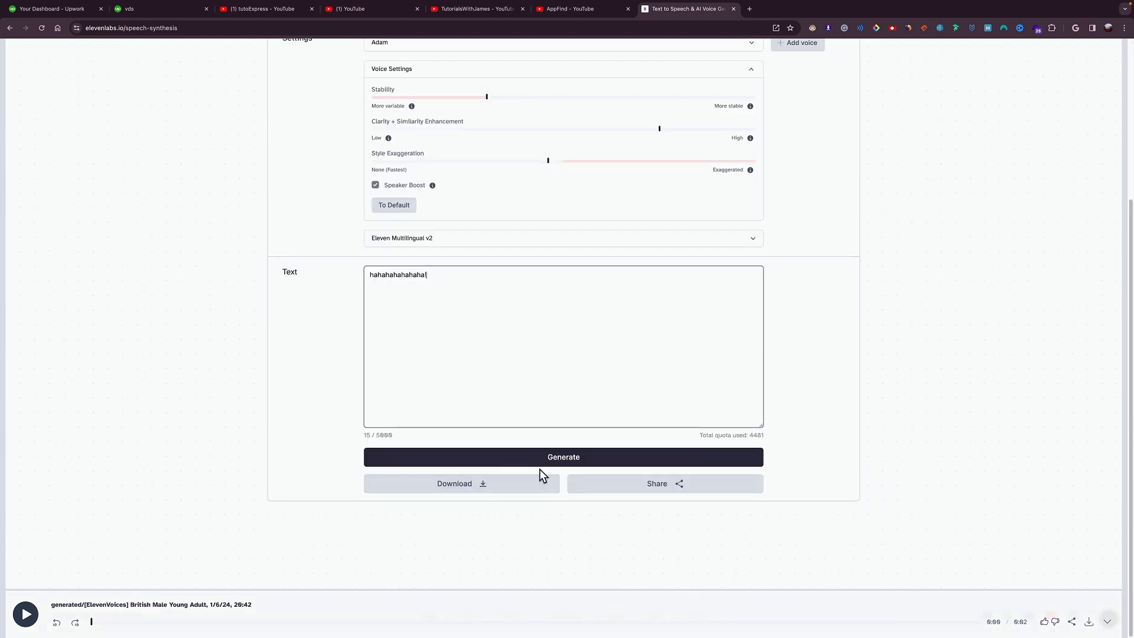
left_click(564, 456)
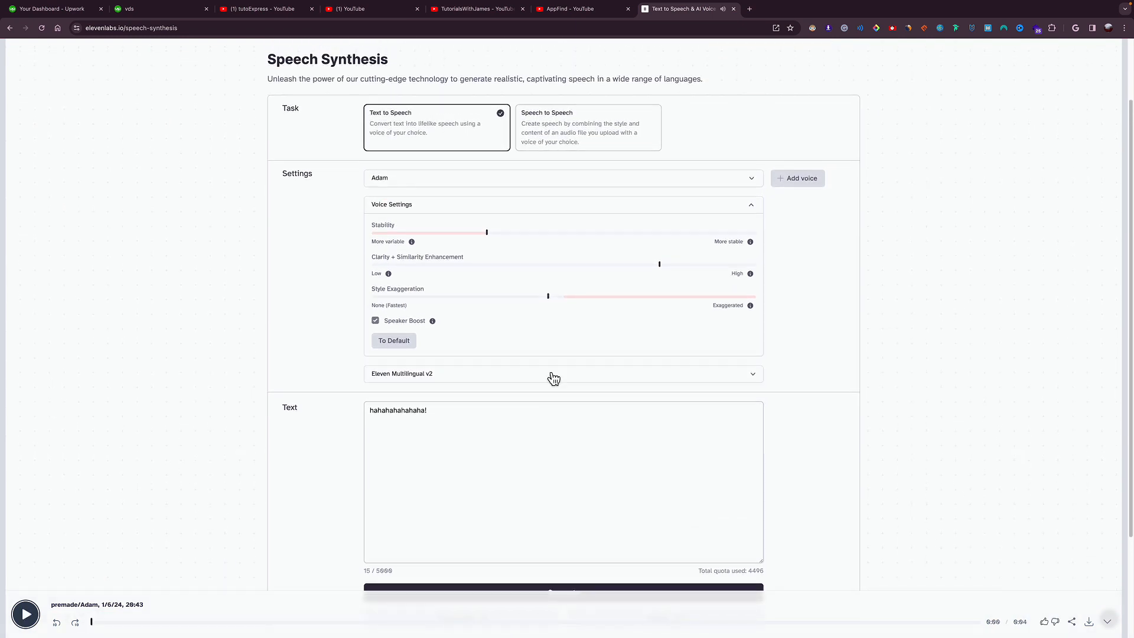
mouse_move(492, 243)
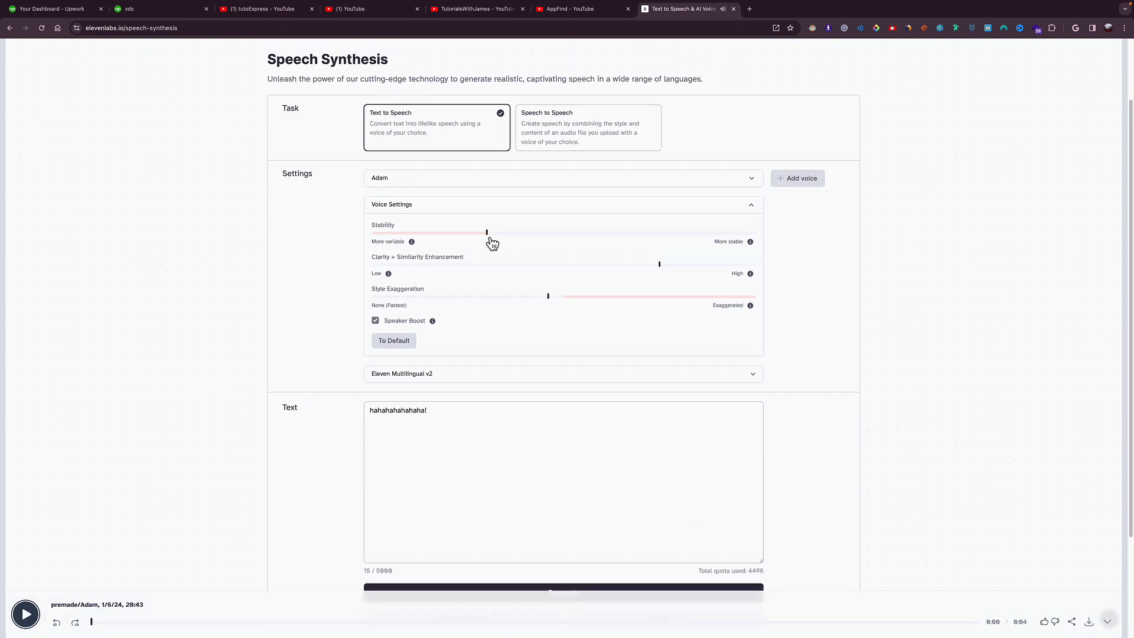
Raise Stability to about 81% and generate another take of the laugh
left_click_drag(486, 232, 685, 232)
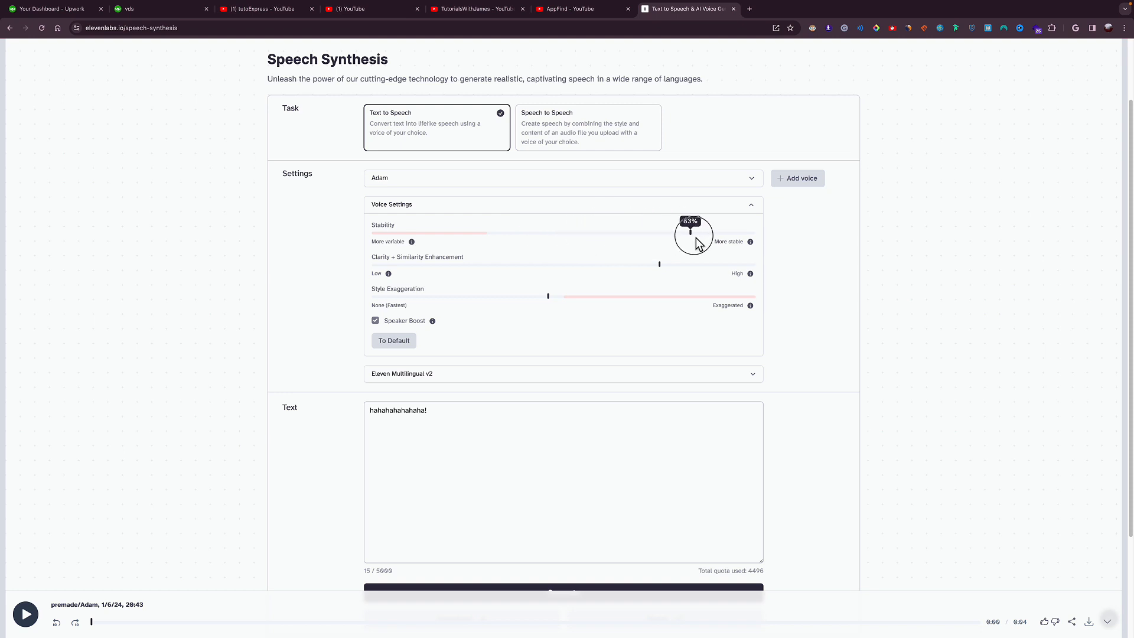
left_click_drag(696, 233, 684, 233)
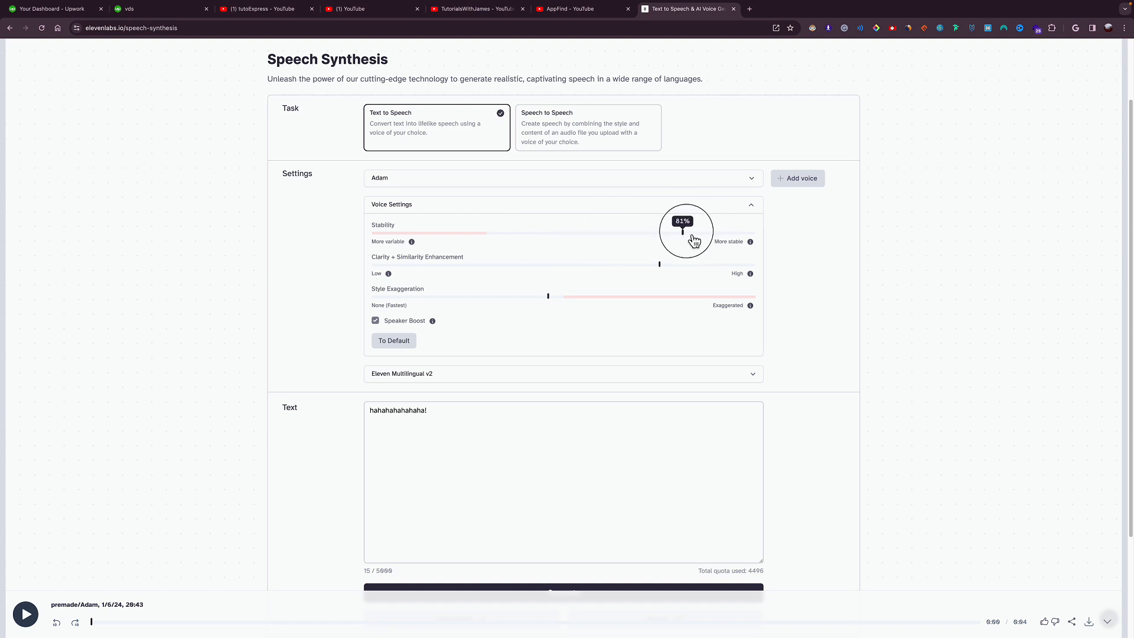
scroll("down", 3)
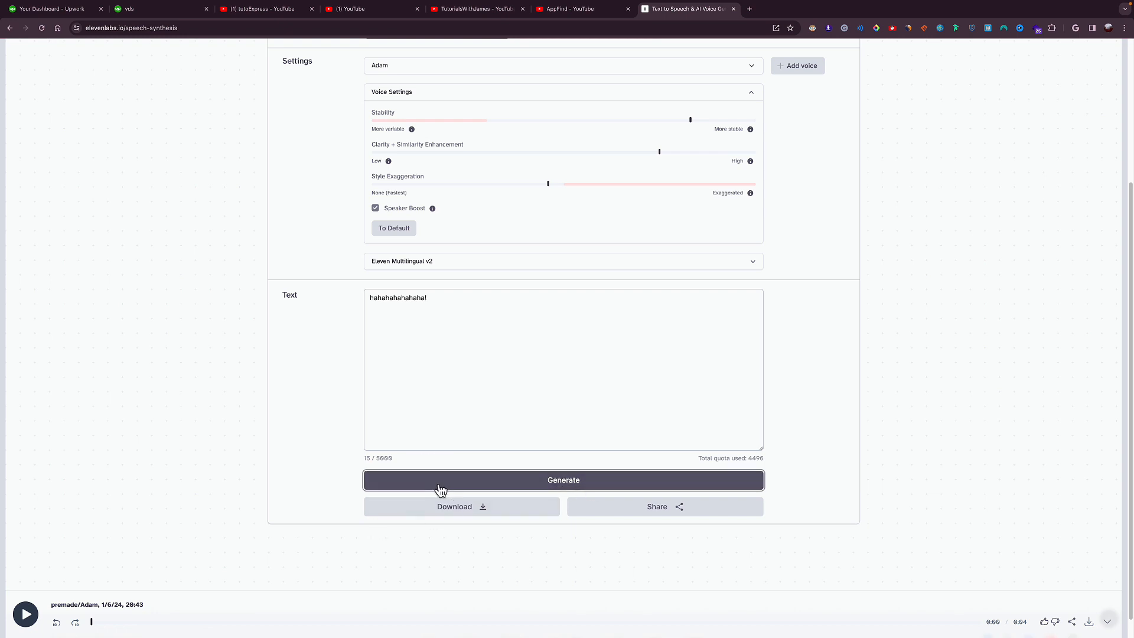
left_click(563, 480)
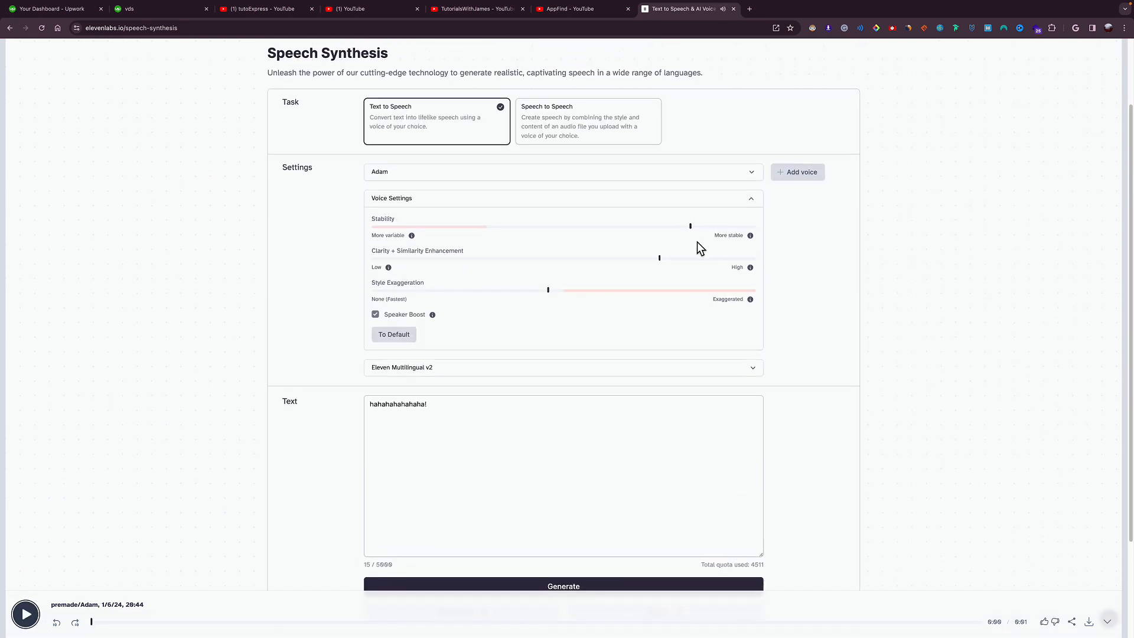
mouse_move(469, 263)
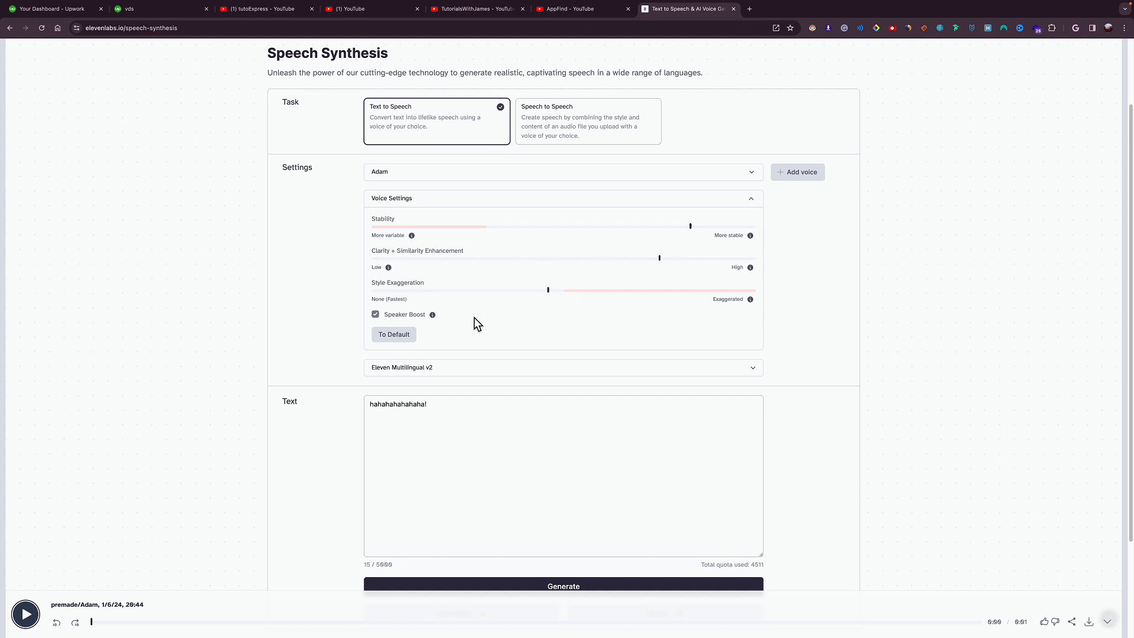
Push Style Exaggeration to maximum, generate a new take and play it
left_click_drag(548, 290, 452, 290)
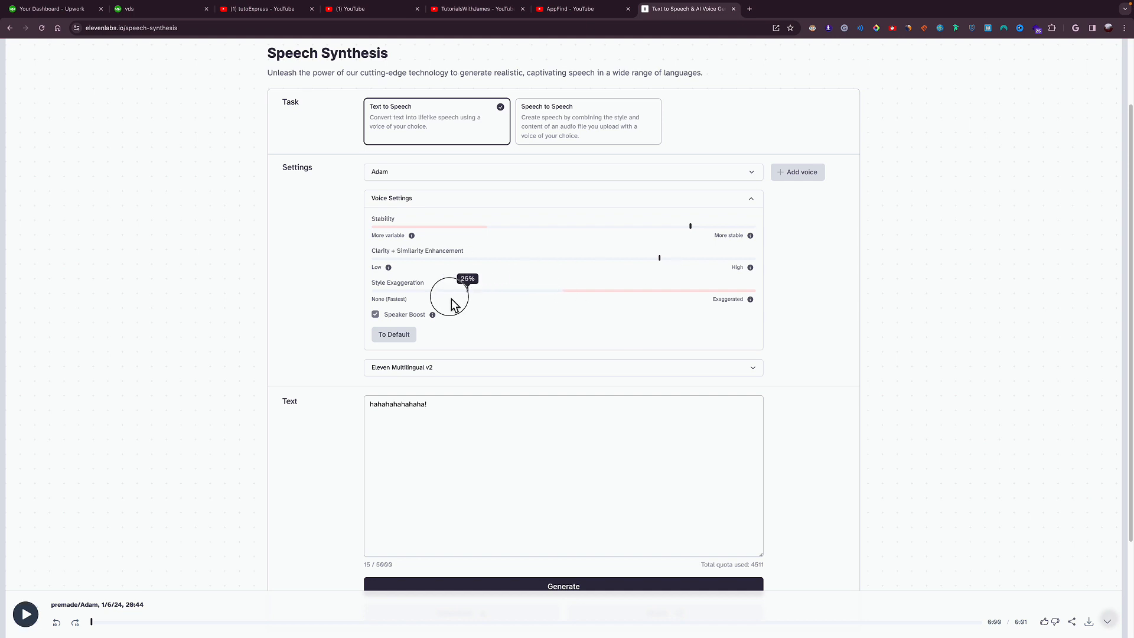
left_click_drag(467, 290, 395, 289)
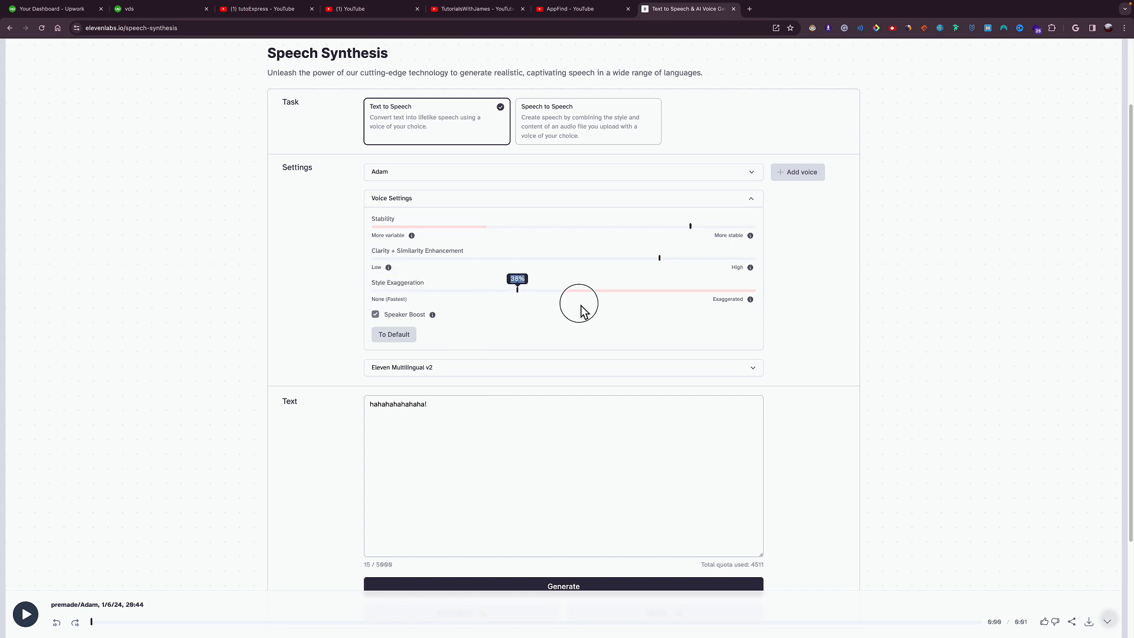
scroll("down", 3)
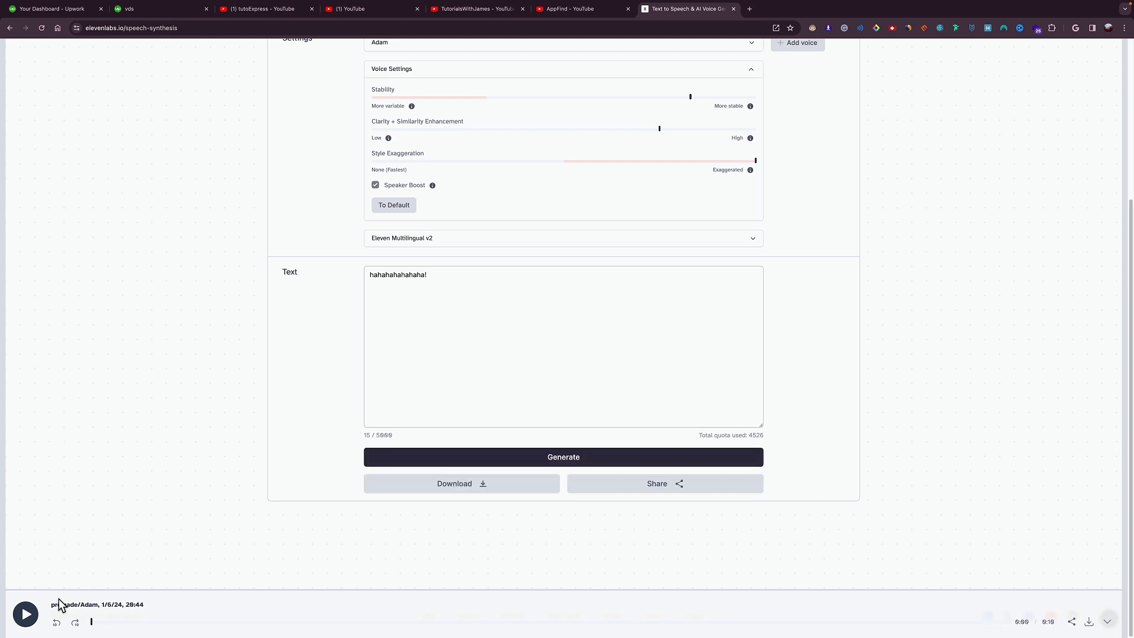
left_click(25, 613)
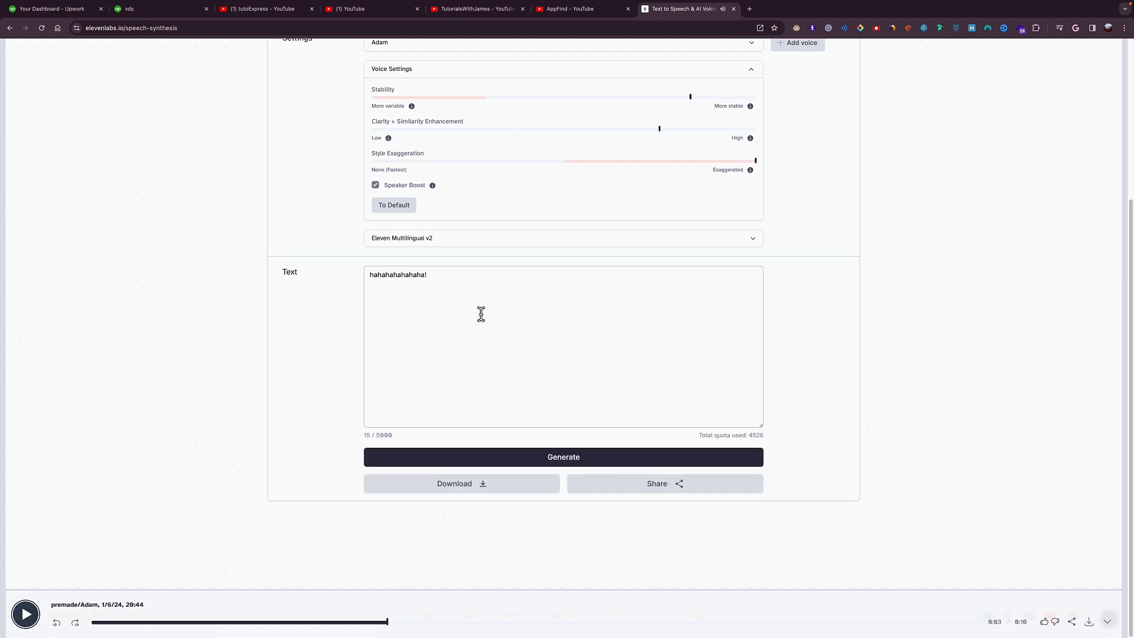
Scroll through the page while bringing Style Exaggeration back down to about 36%
scroll("down", 3)
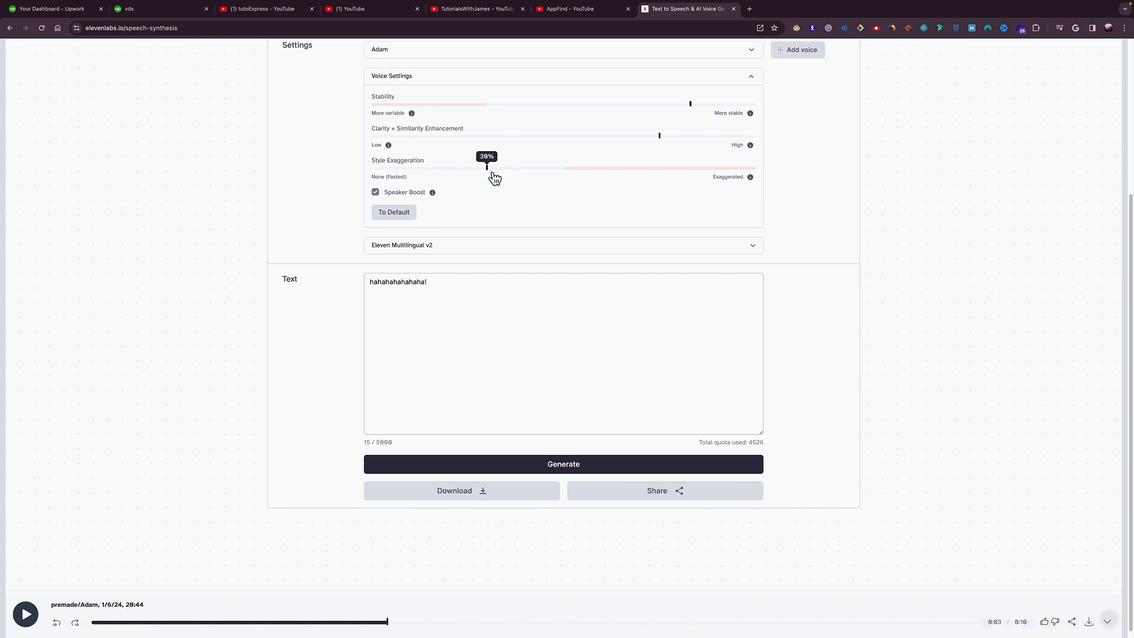
mouse_move(450, 167)
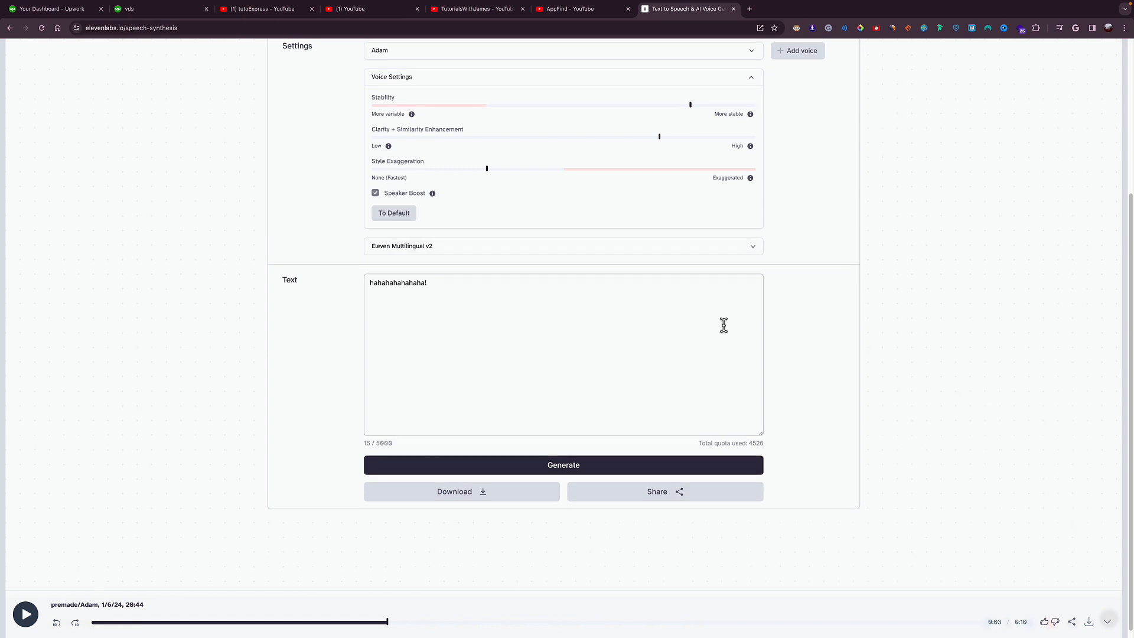
scroll("up", 3)
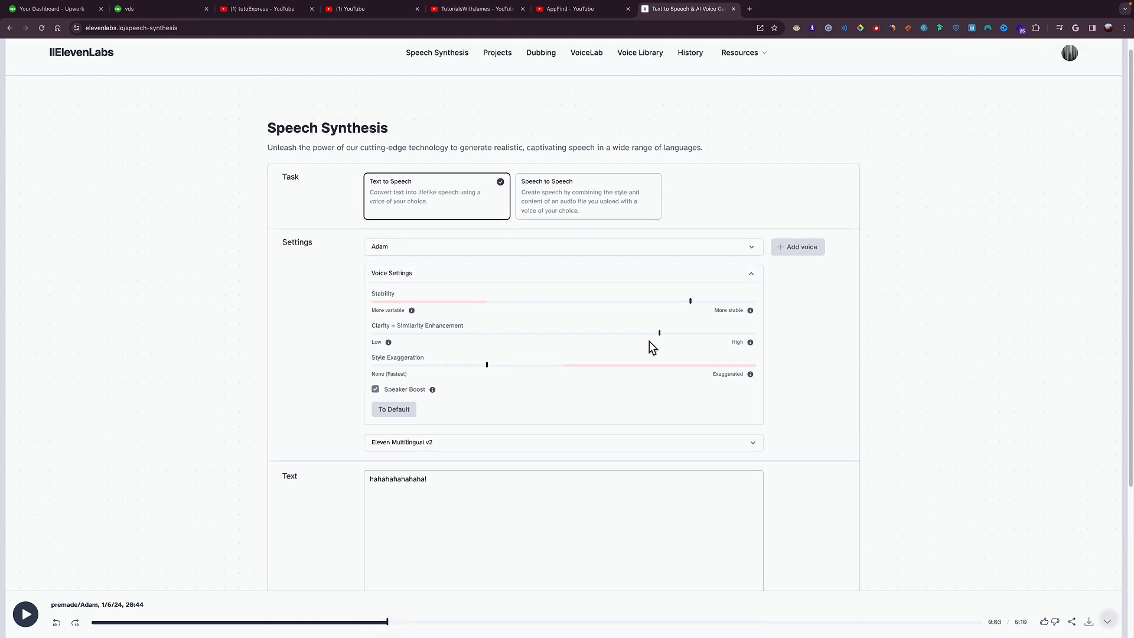
scroll("down", 3)
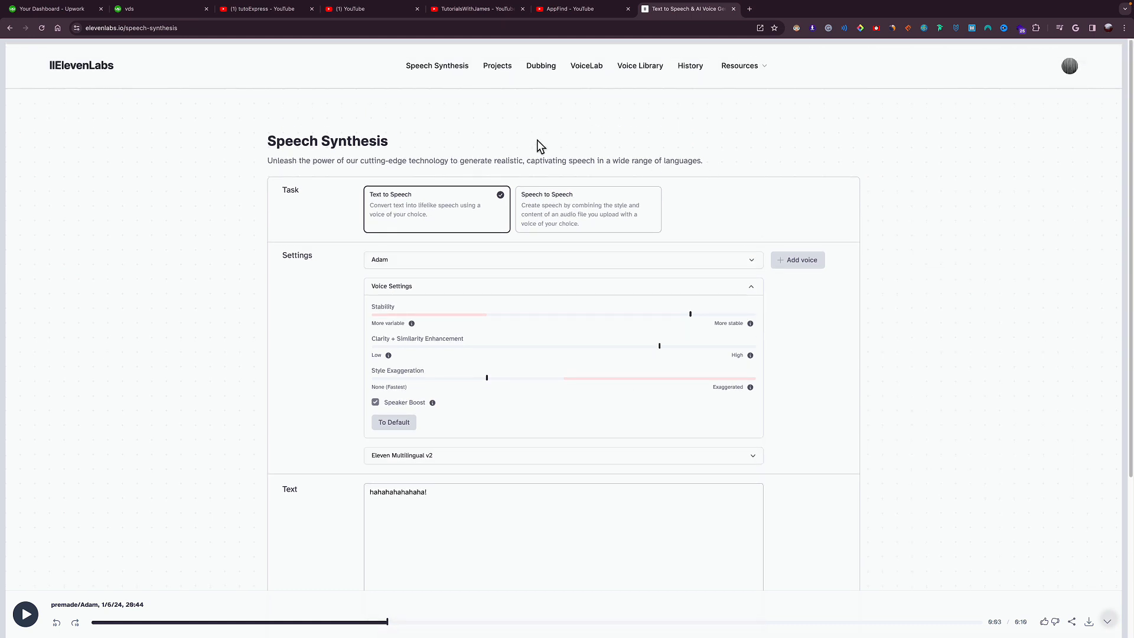
mouse_move(521, 119)
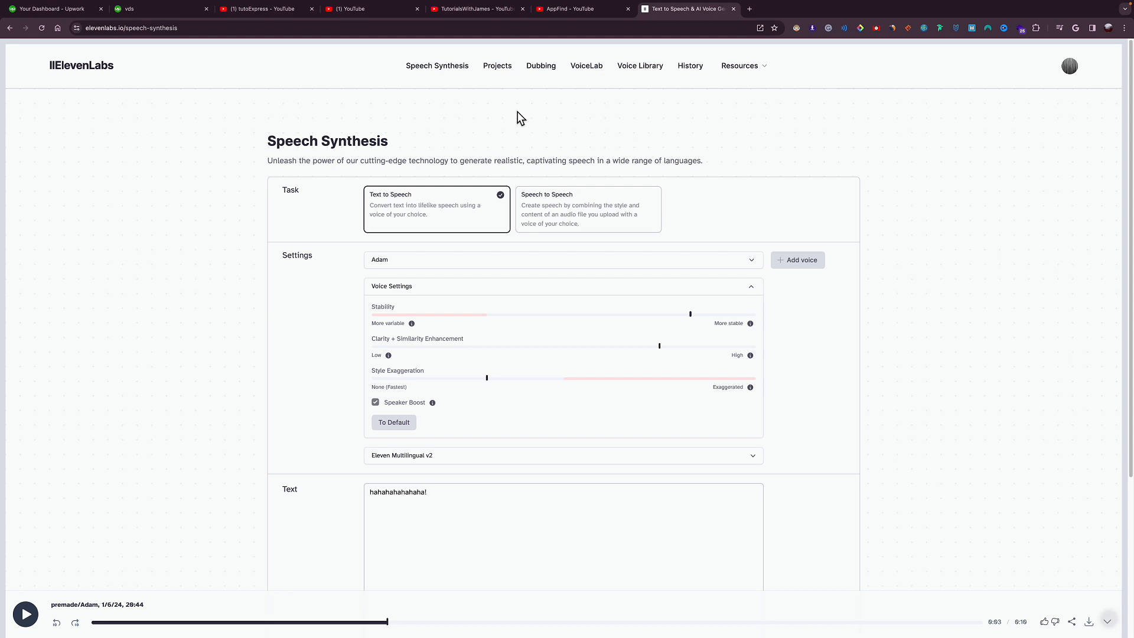
mouse_move(911, 260)
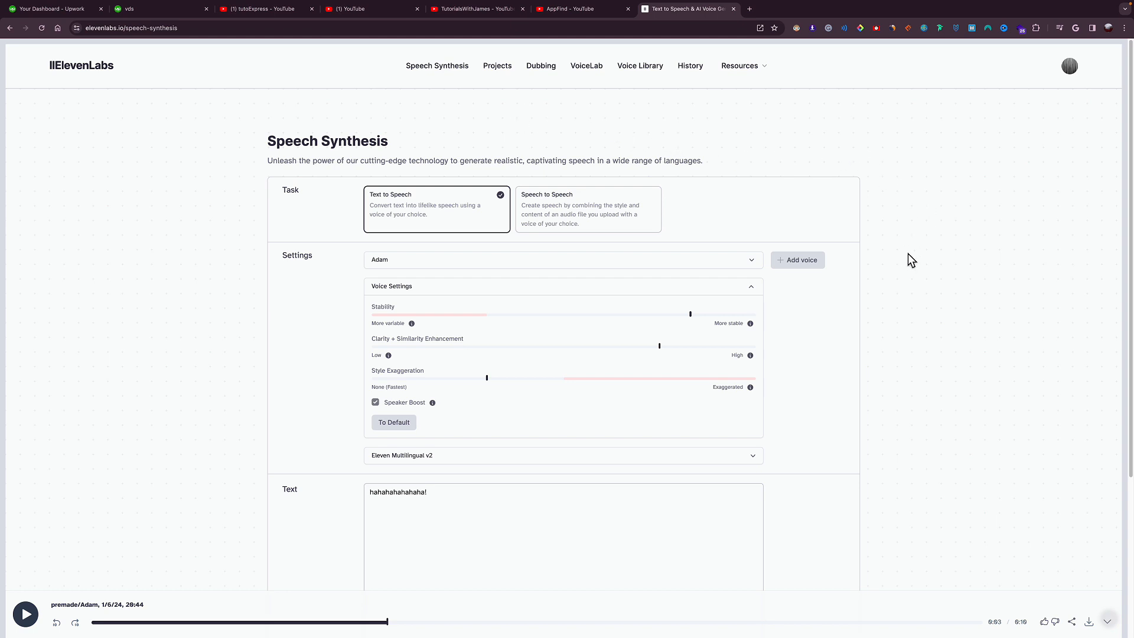
mouse_move(926, 299)
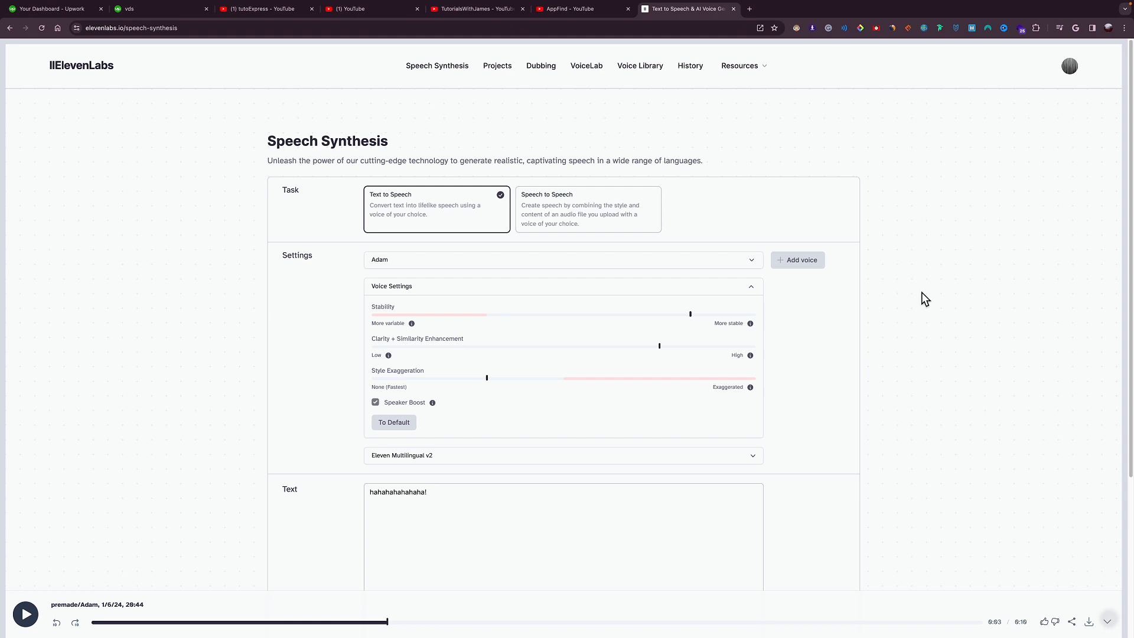